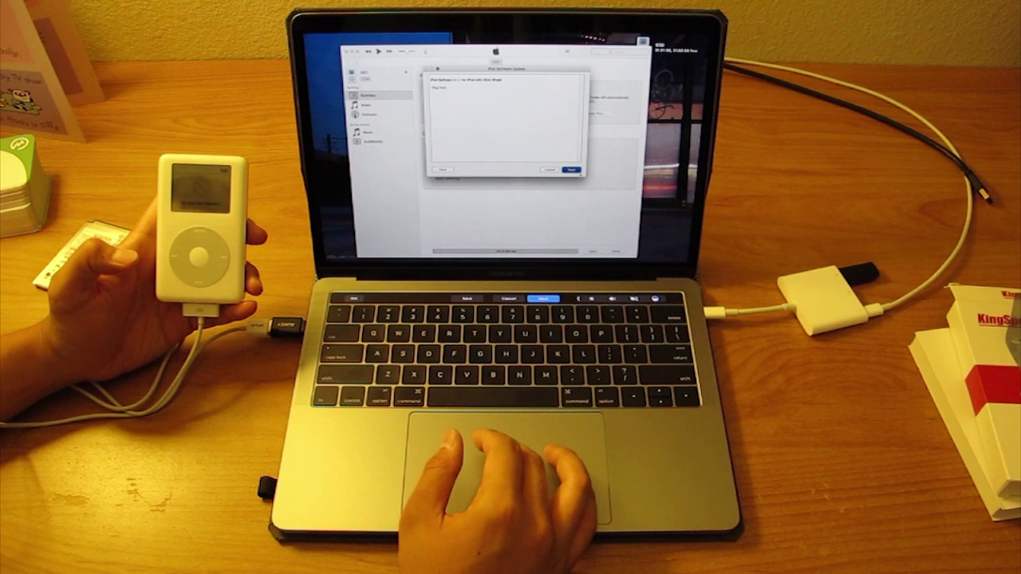
Step: Continue the iPod software update to the Software License Agreement
left_click(569, 169)
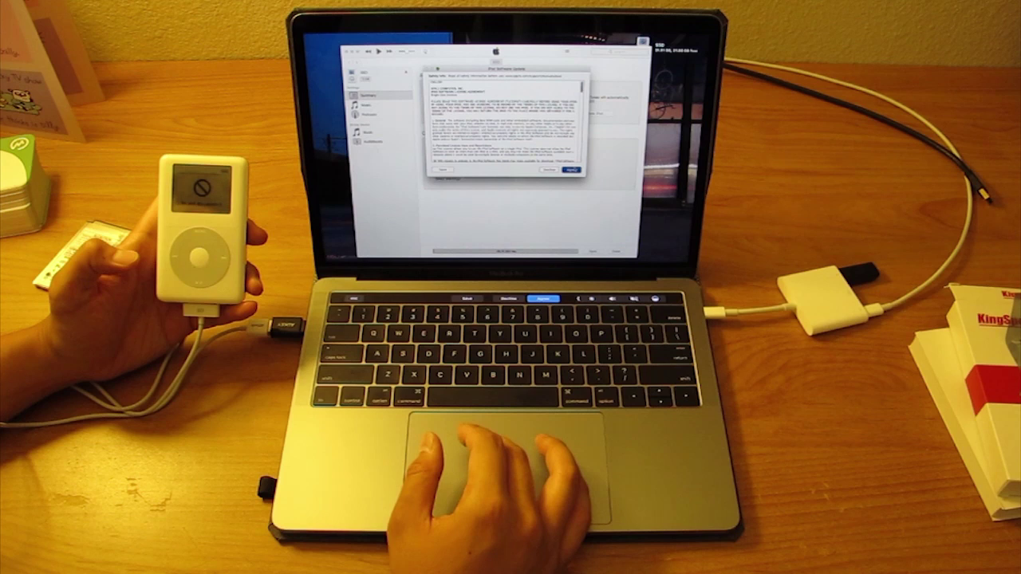